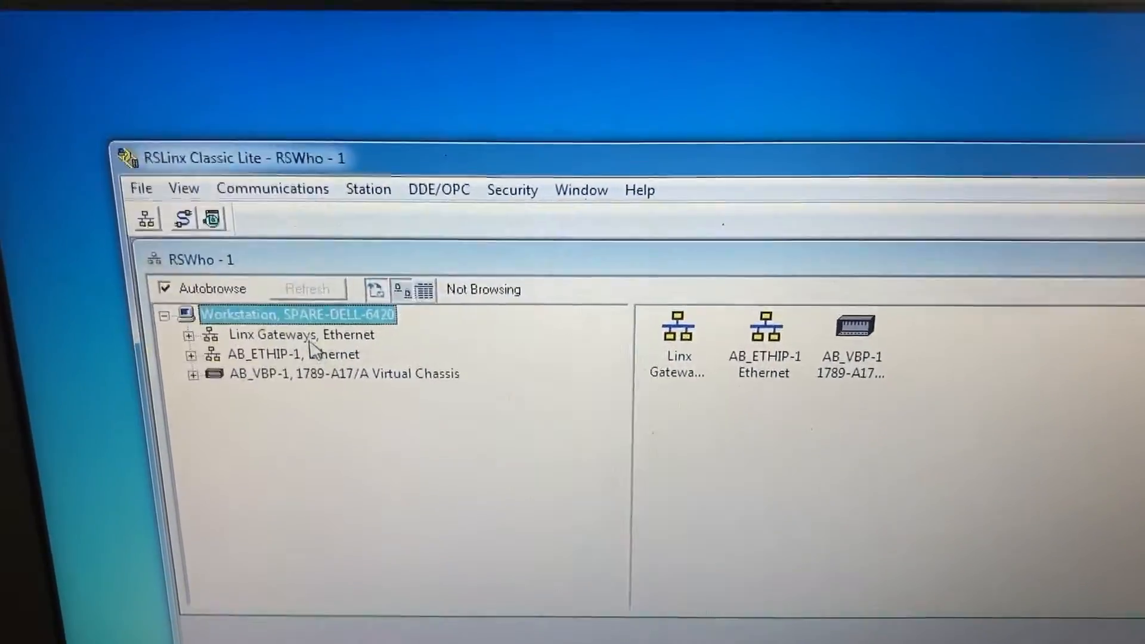
Expand the AB_VBP-1 1789-A17/A virtual chassis in RSWho to list its slot devices
left_click_drag(234, 157, 198, 121)
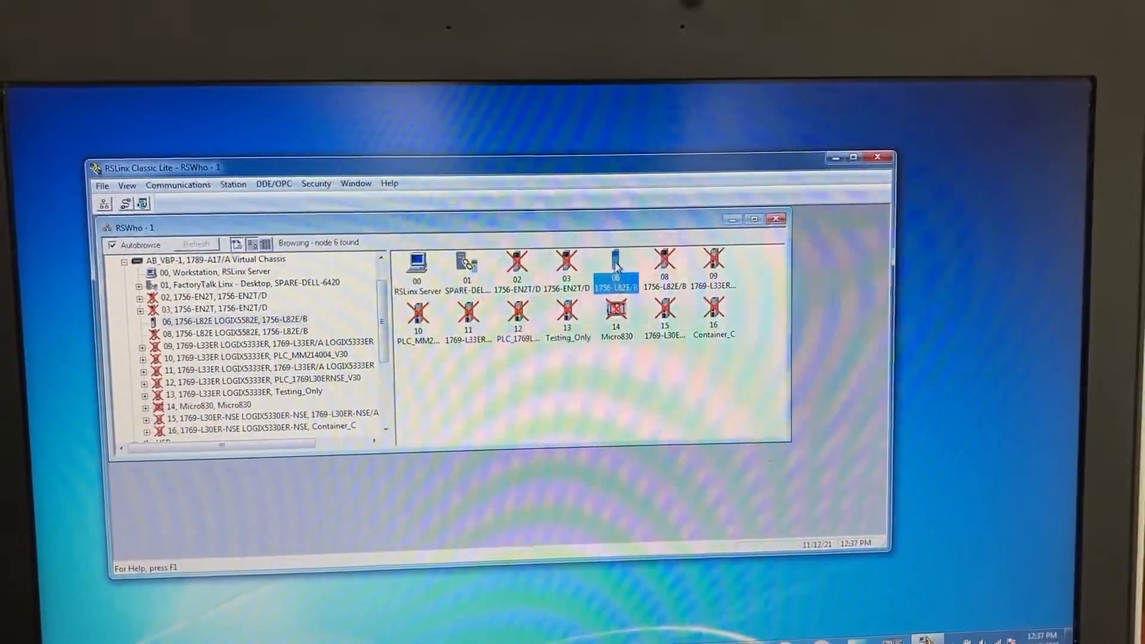
Set node 06 1756-L82E port to static IP 192.168.0.90, mask 255.255.255.0, and apply
right_click(616, 266)
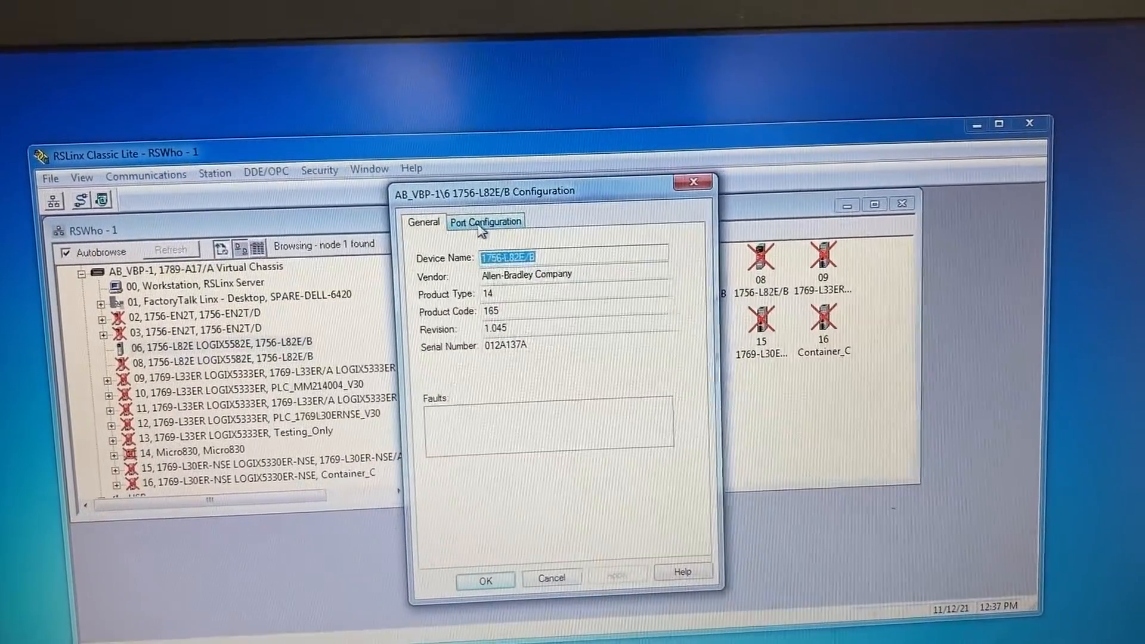
left_click(486, 222)
type("192.168.0.90")
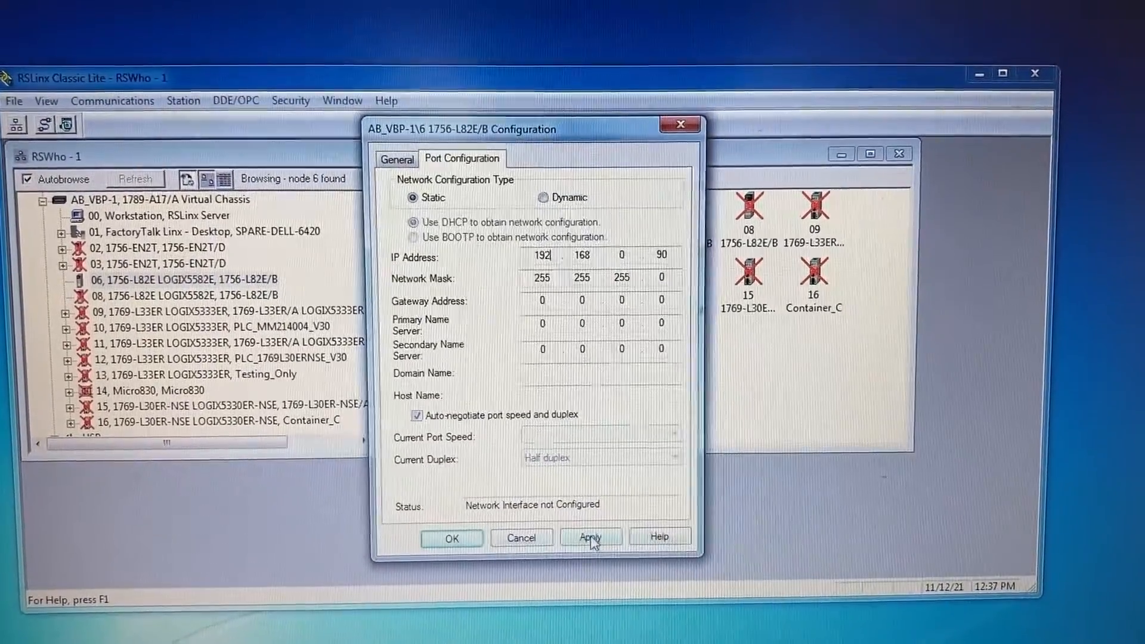
left_click(590, 539)
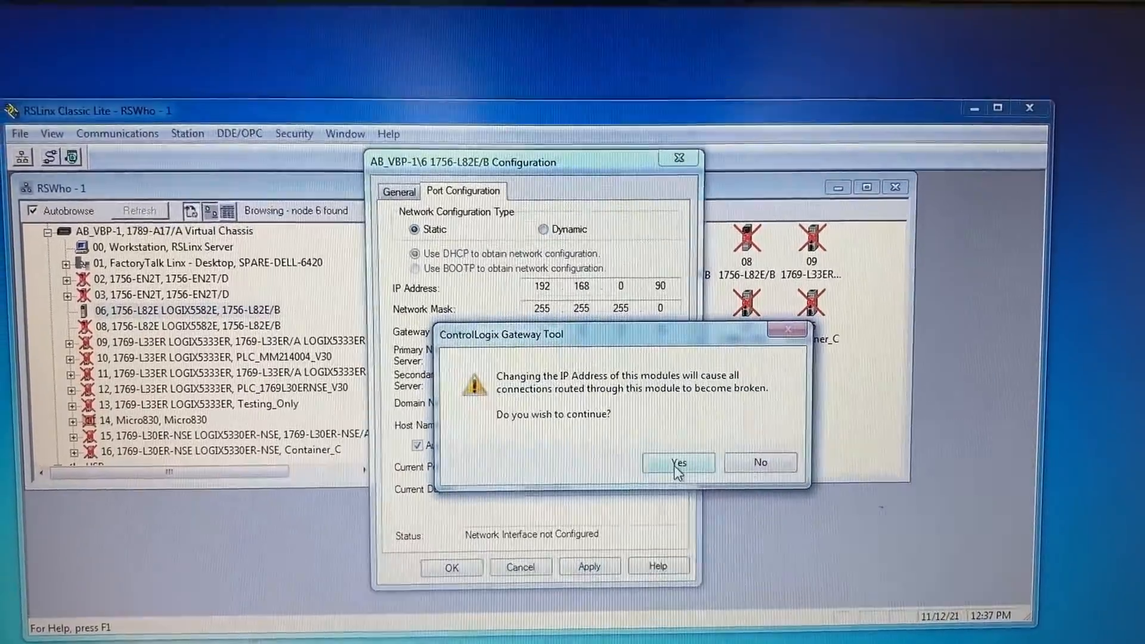
left_click(679, 462)
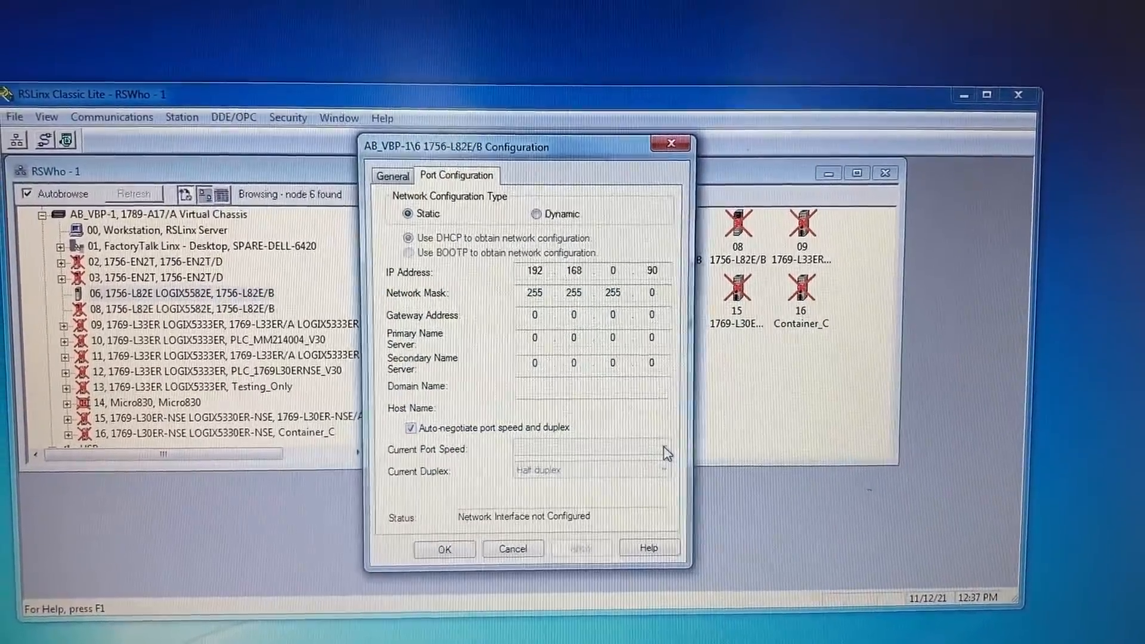
left_click(512, 549)
type("ping 192.168.0.90")
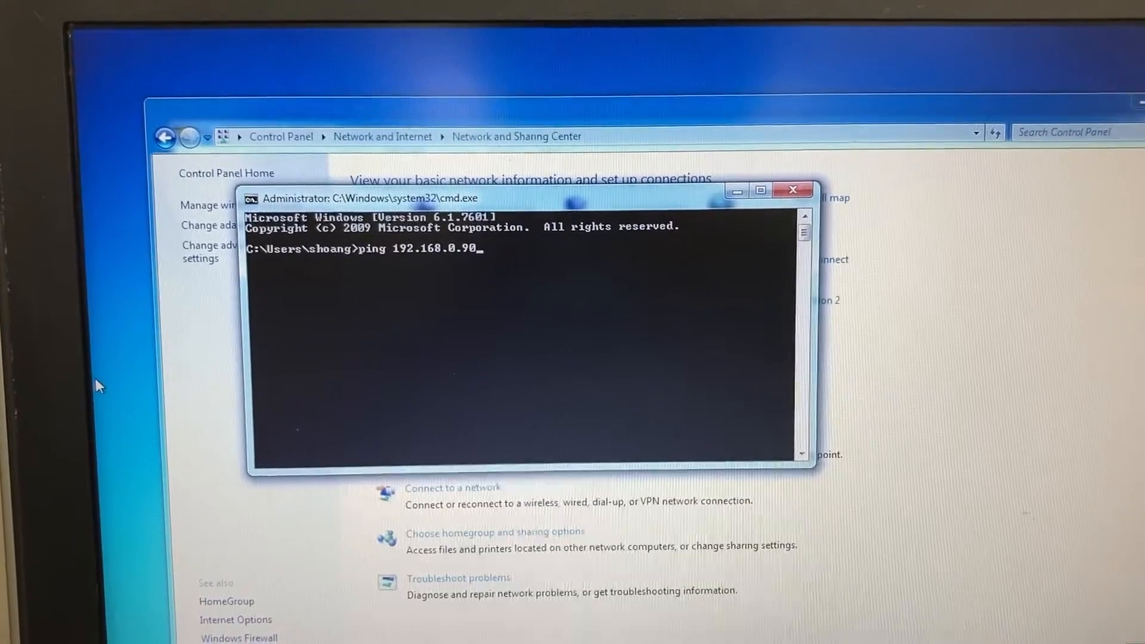
Run ping 192.168.0.90 in Command Prompt
key("Enter")
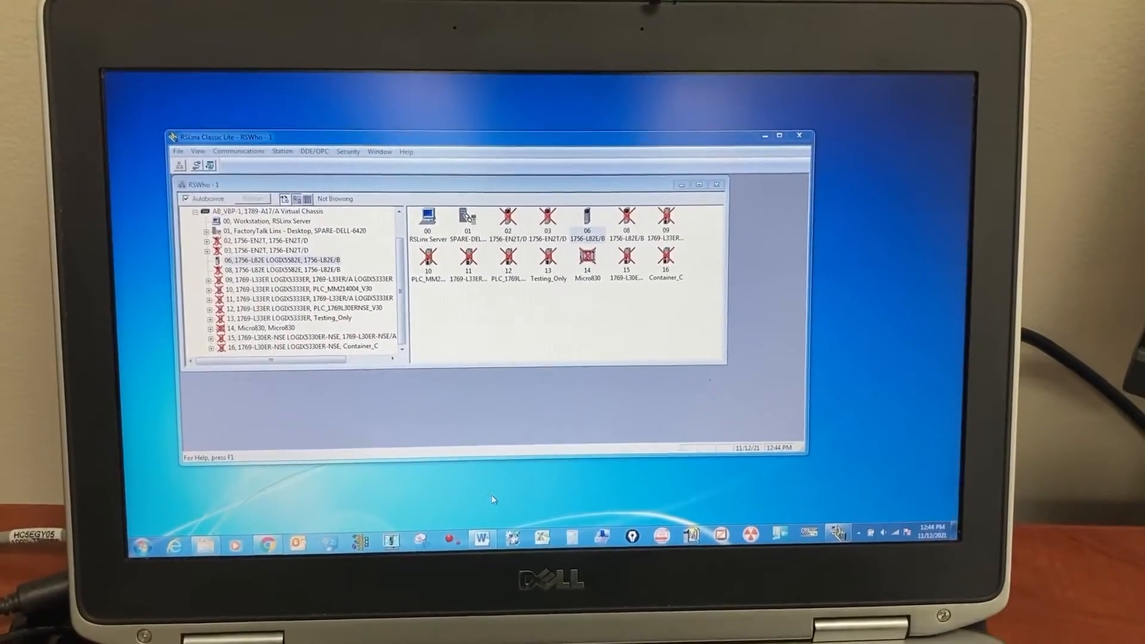
Search the Start menu for ControlFLASH and launch it
left_click(144, 528)
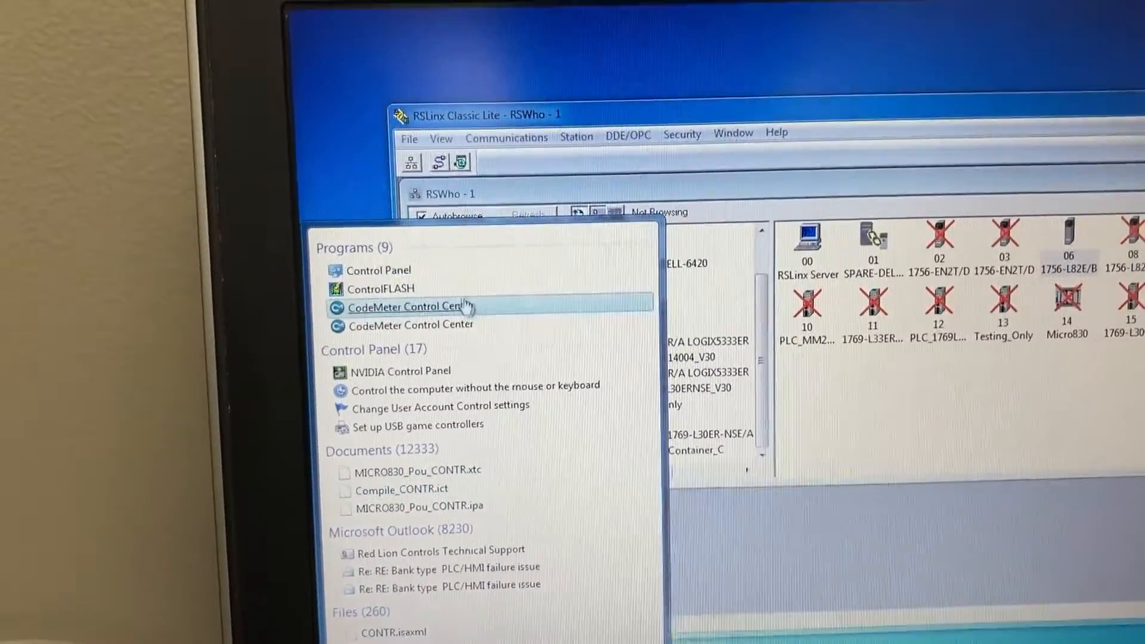
left_click(380, 288)
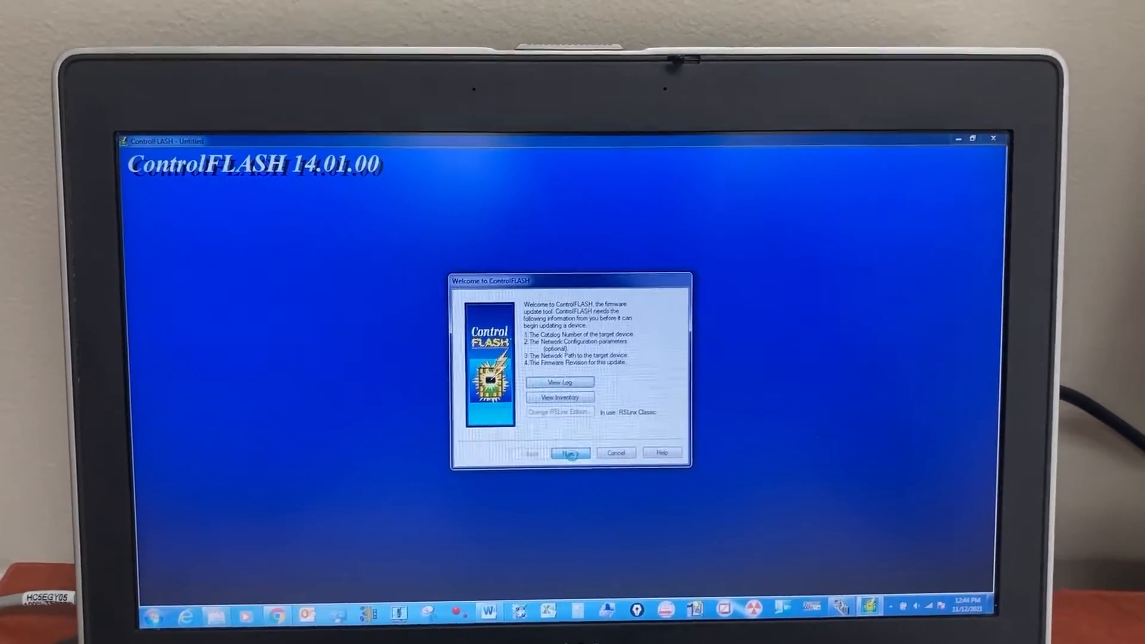
Target the 1756-L82E at 192.168.0.90 with revision 30.011 and finish the wizard
left_click(570, 453)
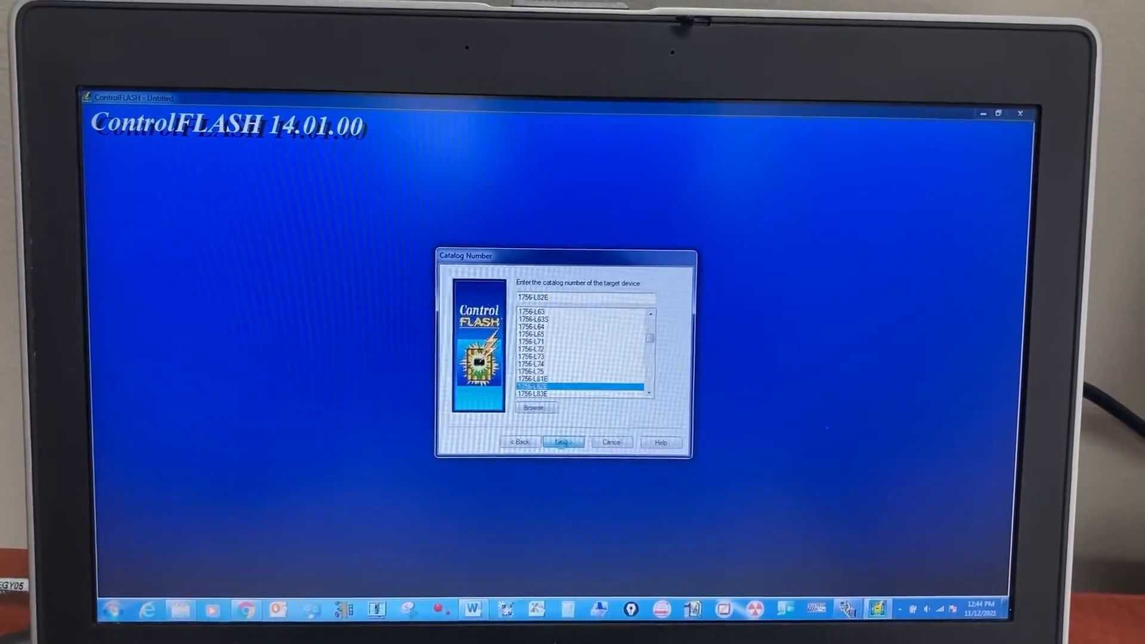
left_click(563, 442)
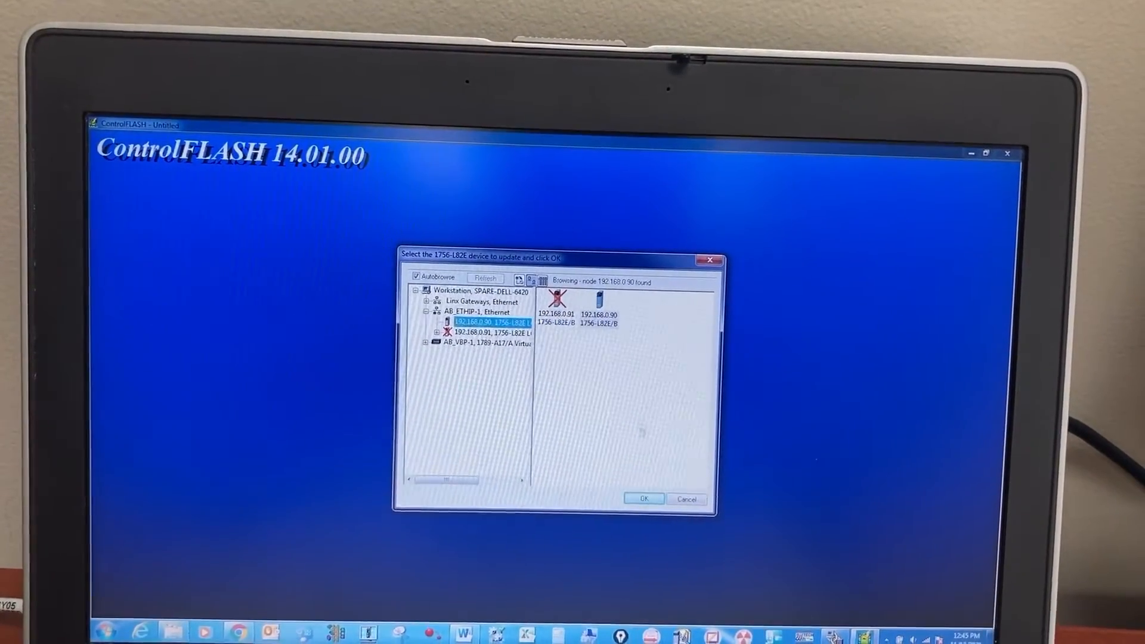
left_click(642, 500)
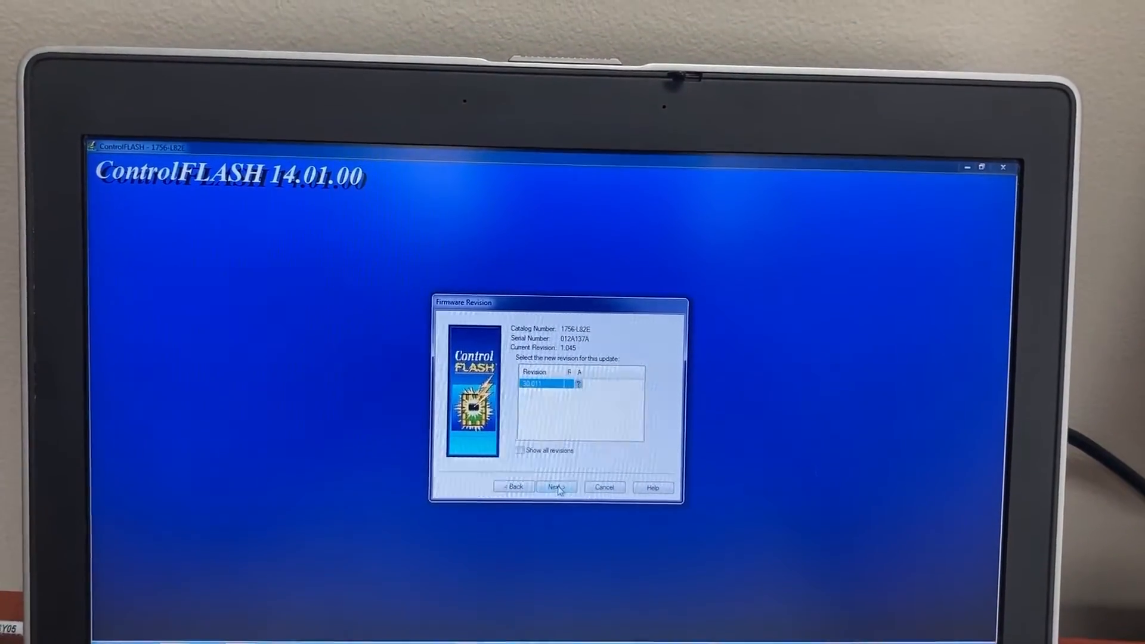
left_click(557, 487)
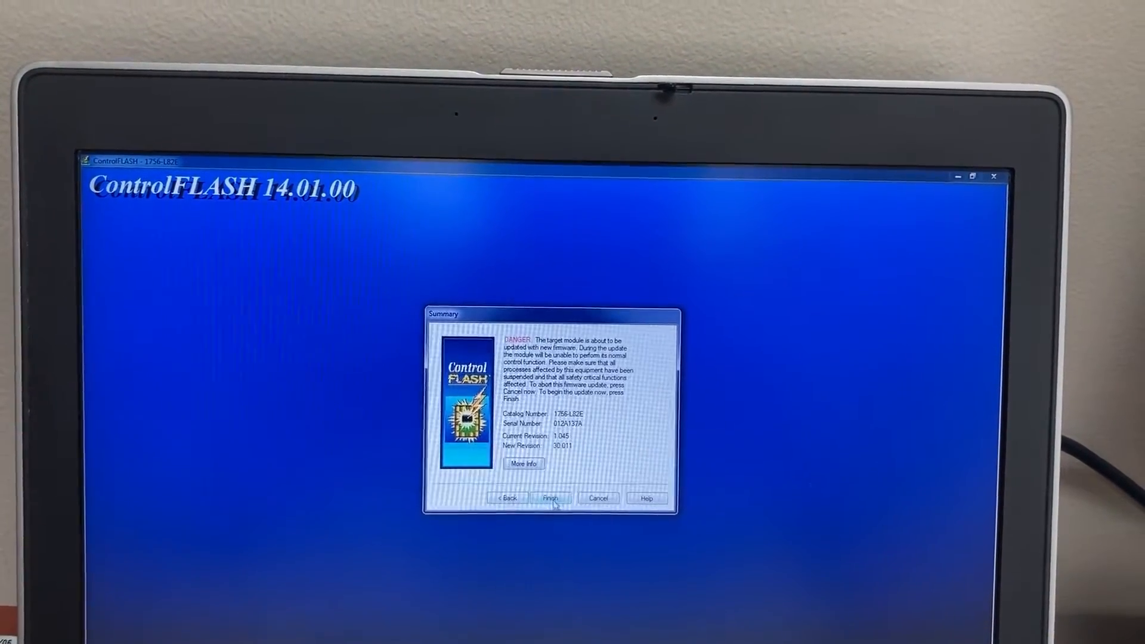
left_click(552, 498)
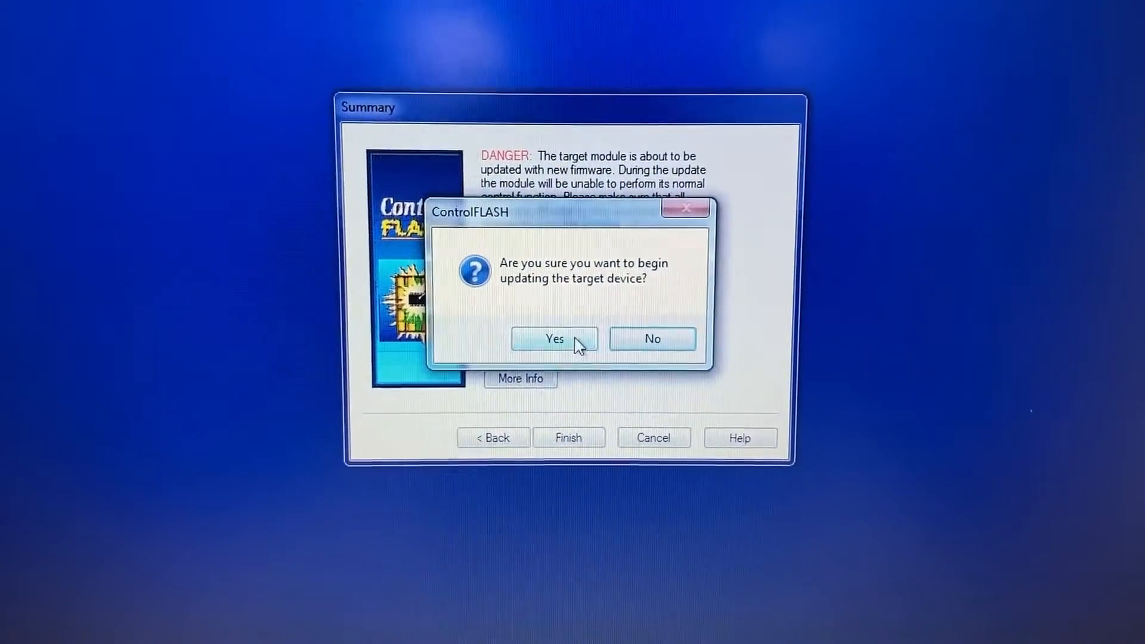
Confirm the update, acknowledge the SD card warning, and wait for completion
left_click(554, 339)
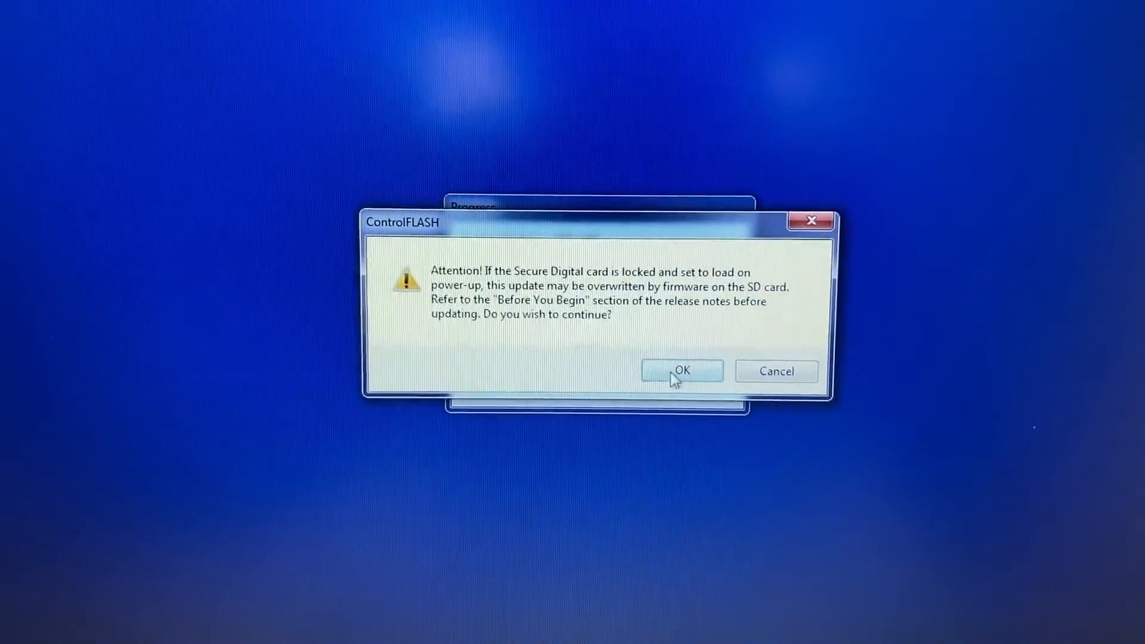
left_click(681, 371)
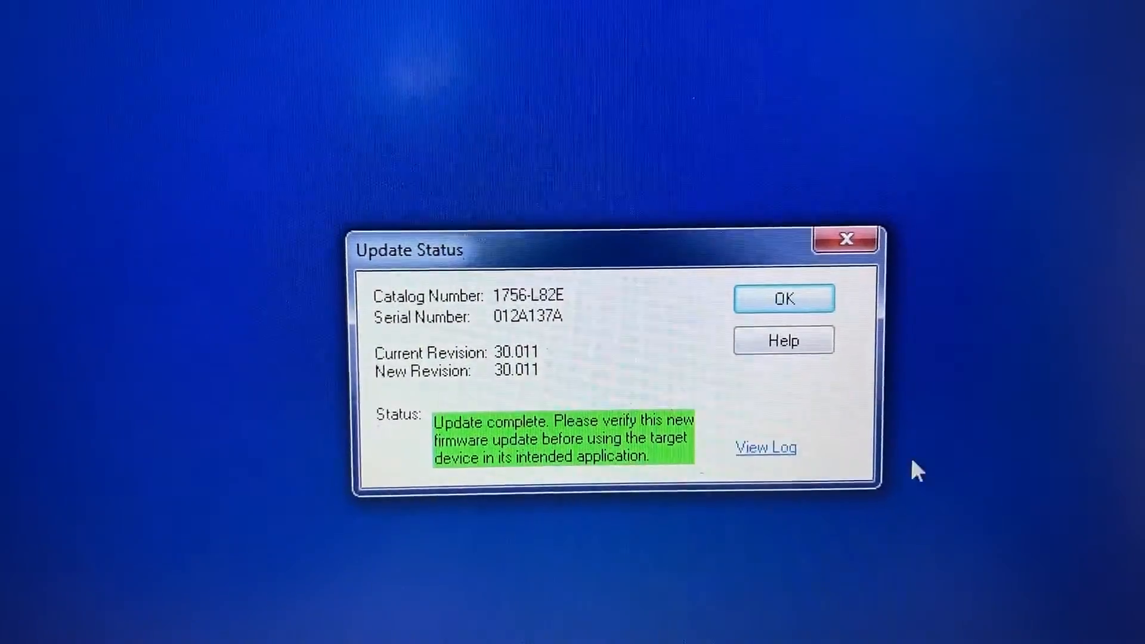
Dismiss the Update Status report, cancel the wizard, and confirm ending the session
left_click(783, 298)
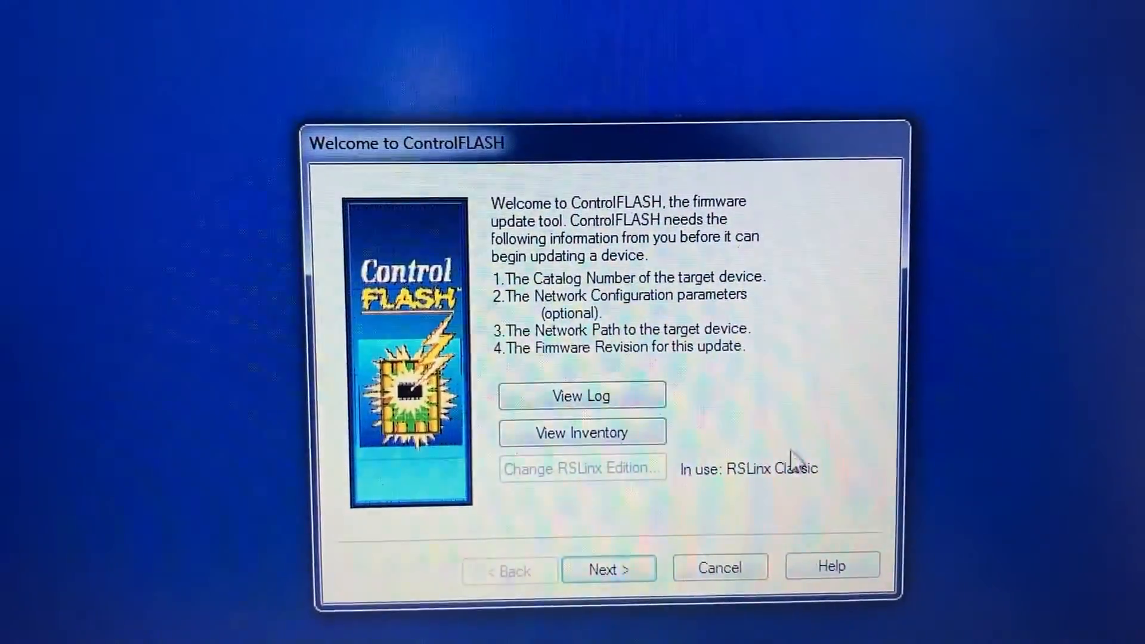
left_click(718, 567)
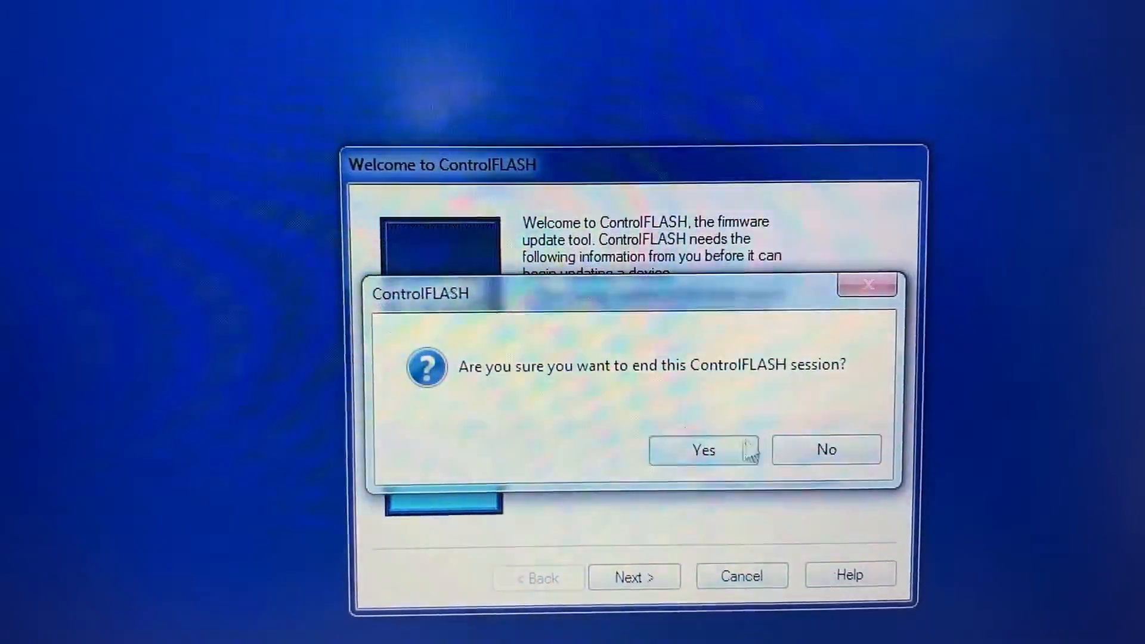
left_click(703, 450)
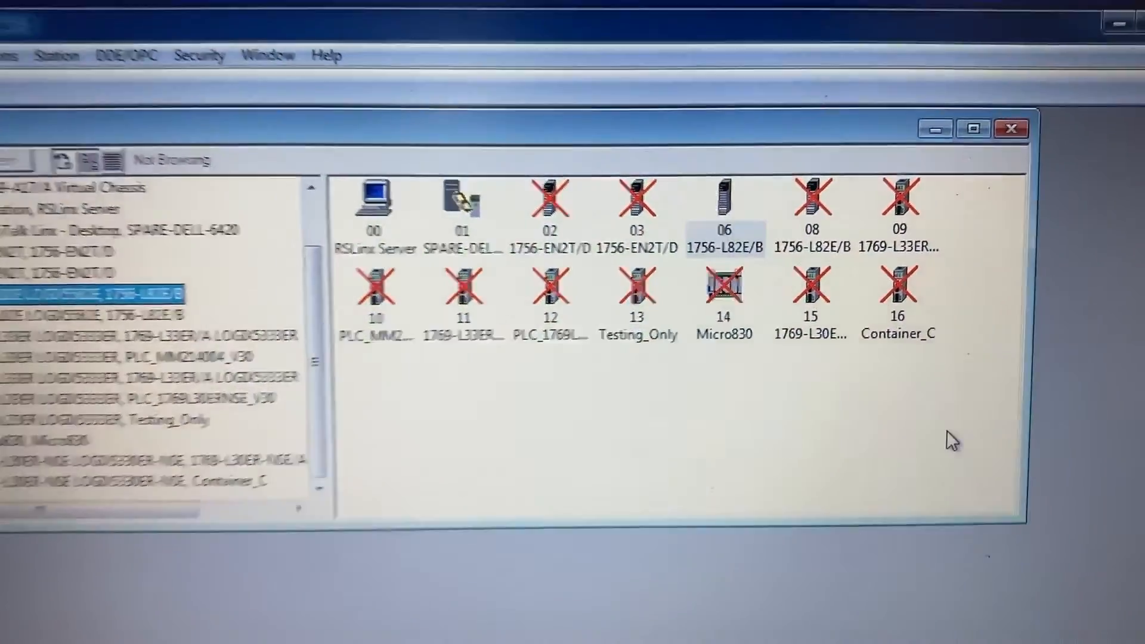